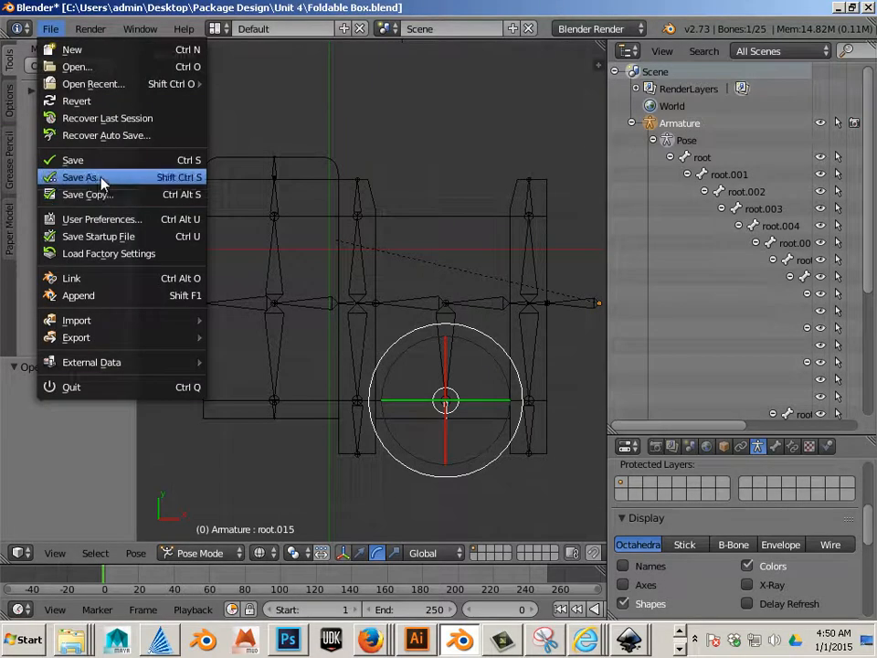
Step: Save the rigged box net as Foldable Box_2.blend in the Unit 4 folder
{"action": "left_click", "coordinate": [80, 177]}
{"action": "type", "text": "Foldable Box_2.blend"}
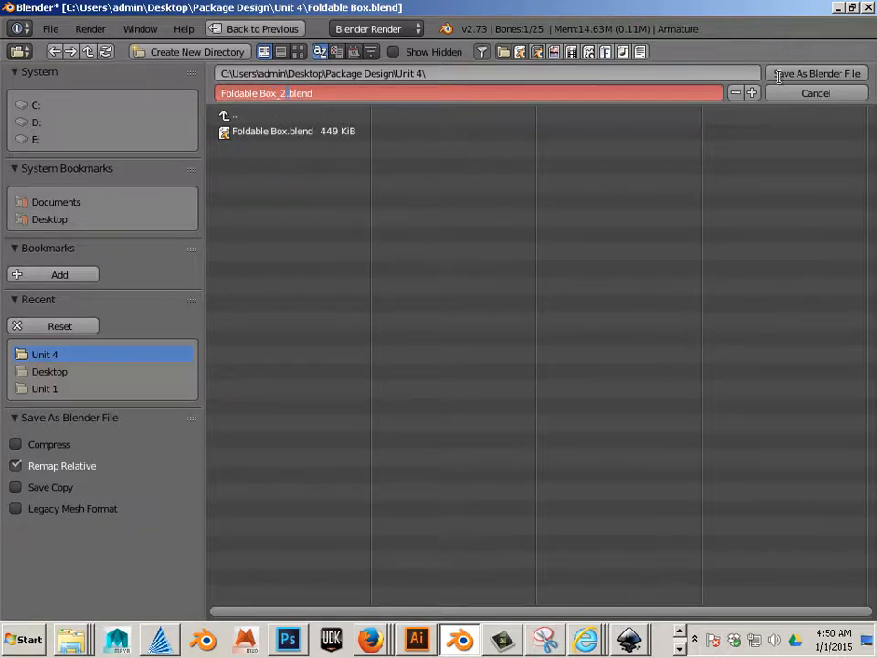
{"action": "left_click", "coordinate": [815, 73]}
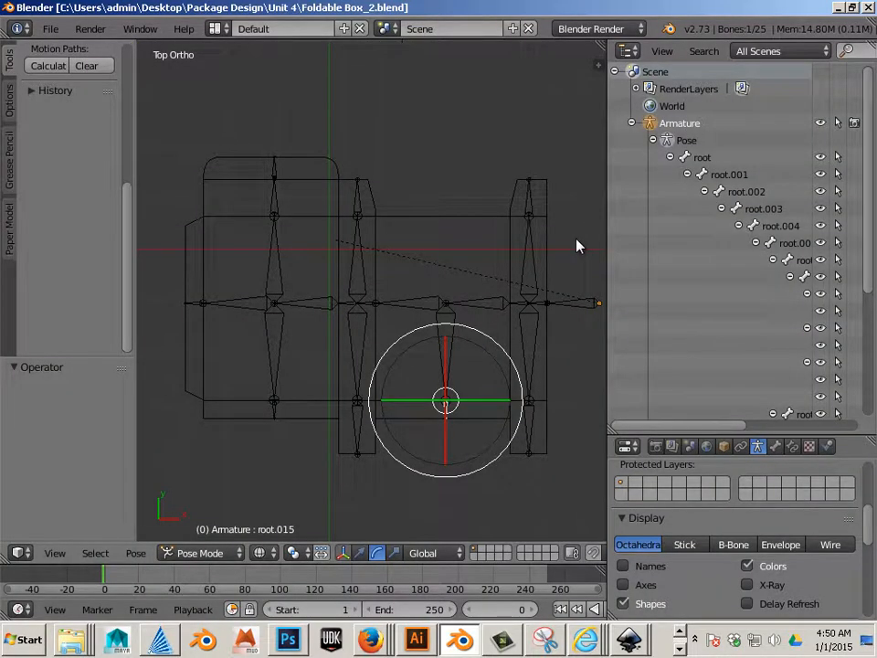
{"action": "mouse_move", "coordinate": [488, 234]}
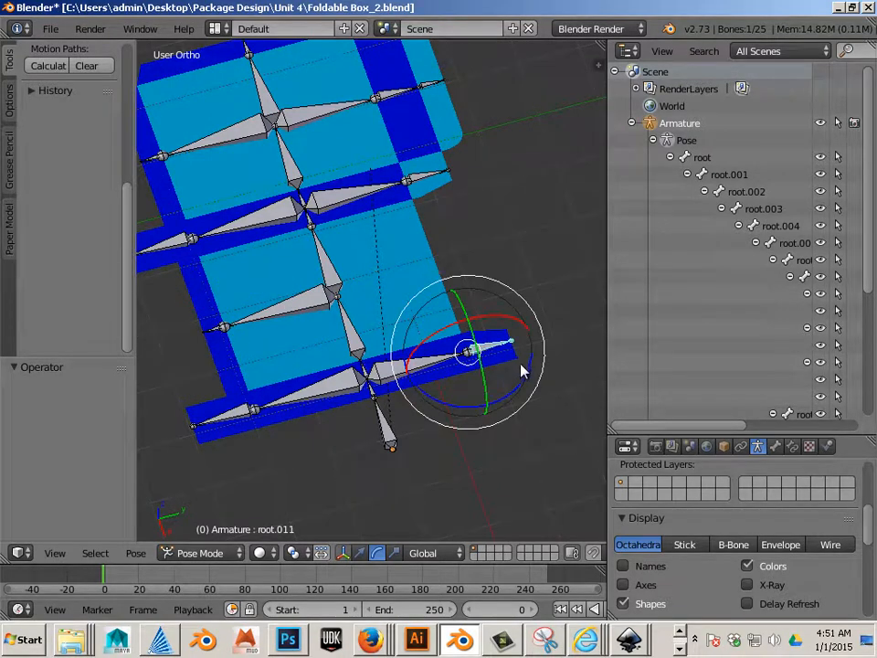
{"action": "mouse_move", "coordinate": [534, 302]}
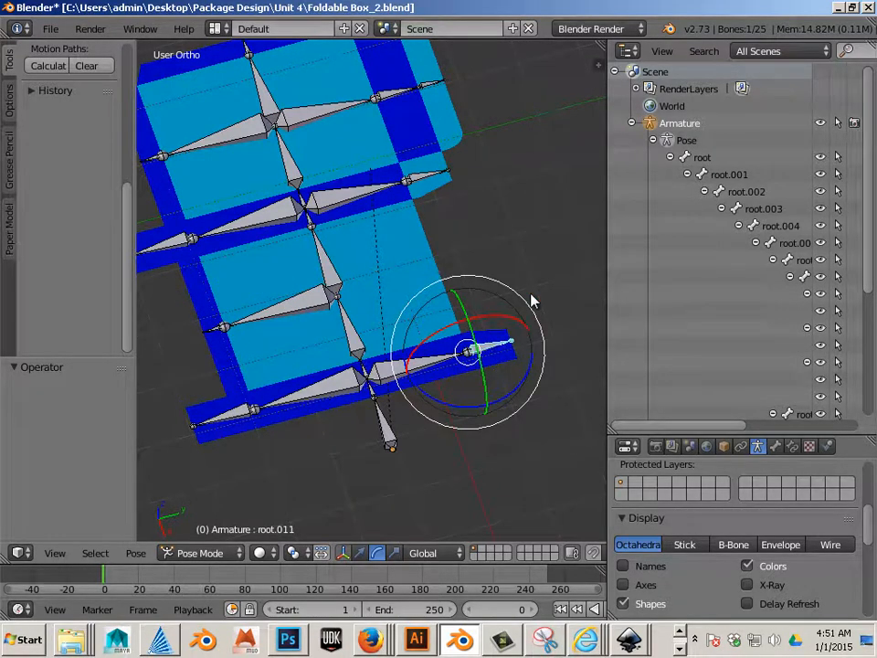
{"action": "mouse_move", "coordinate": [522, 285]}
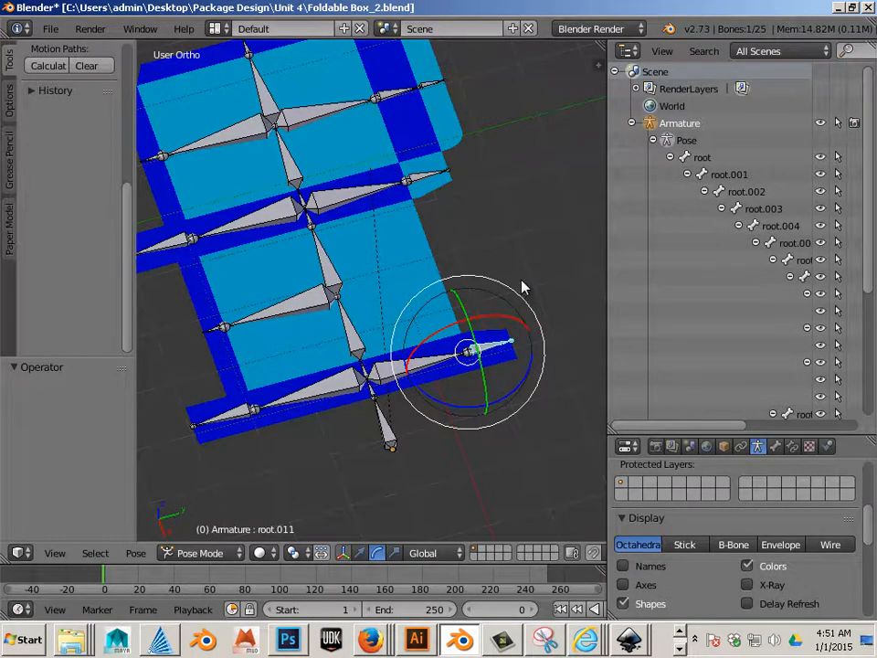
Step: Show the selected bone's transform properties in the sidebar (N)
{"action": "key", "text": "n"}
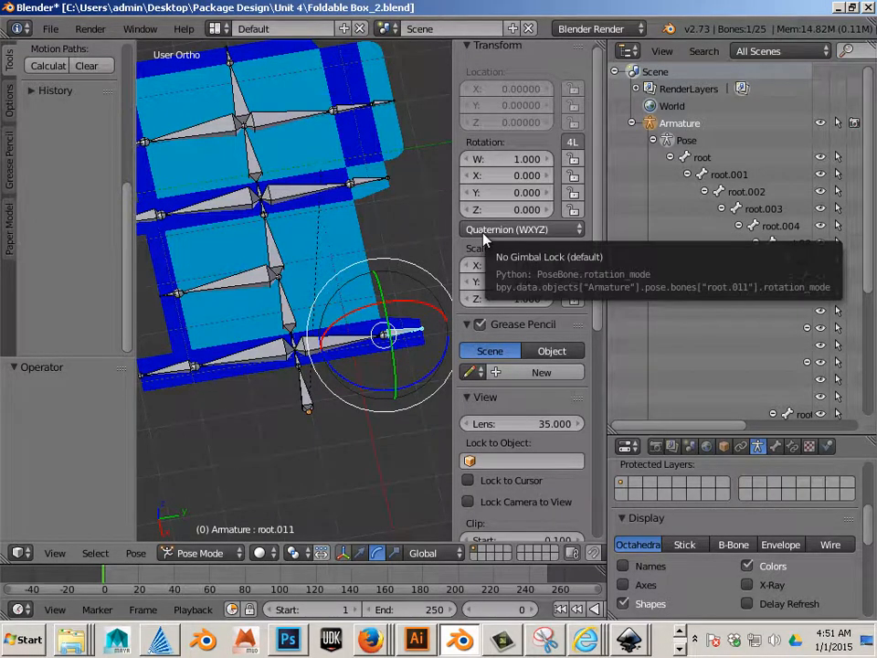
Step: Switch the first bones, root.024, root.023 and root.003 to XYZ Euler rotation
{"action": "left_click", "coordinate": [521, 229]}
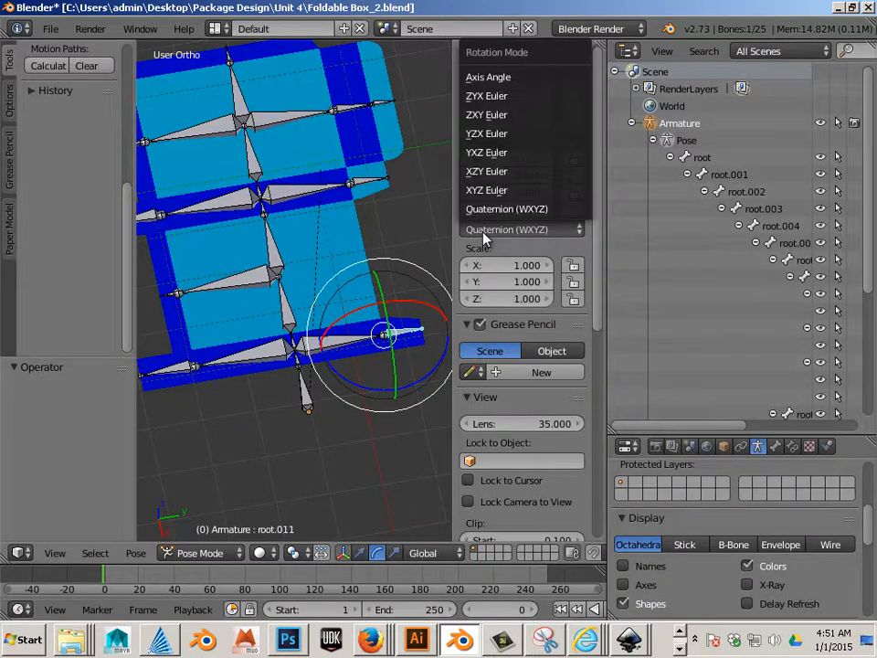
{"action": "mouse_move", "coordinate": [486, 188]}
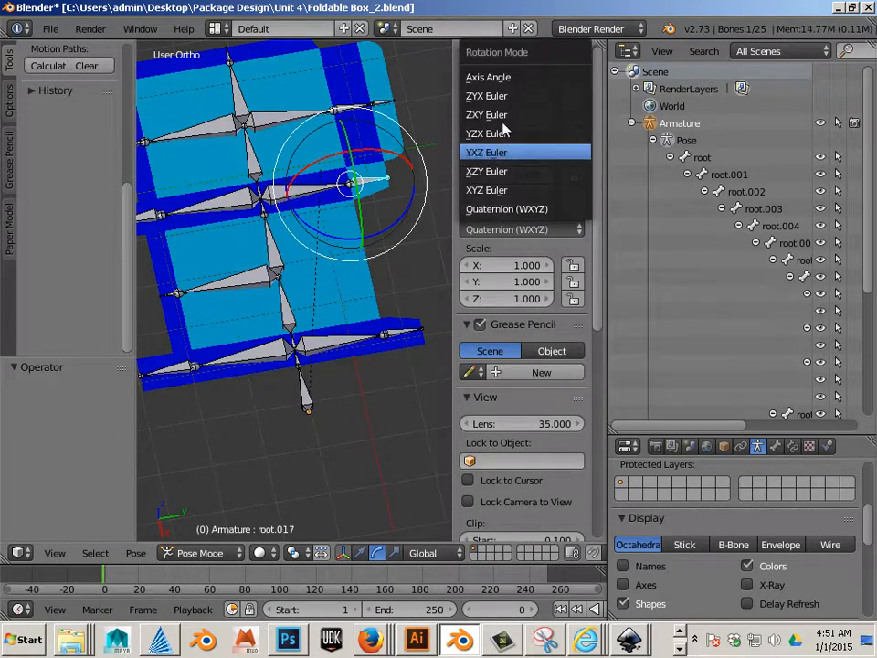
{"action": "left_click", "coordinate": [486, 189]}
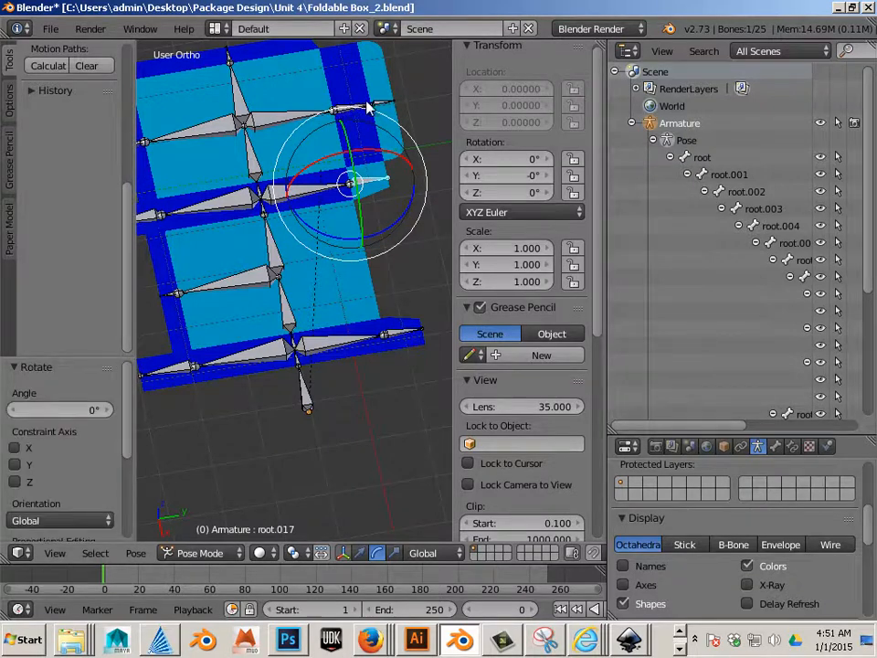
{"action": "left_click", "coordinate": [521, 212]}
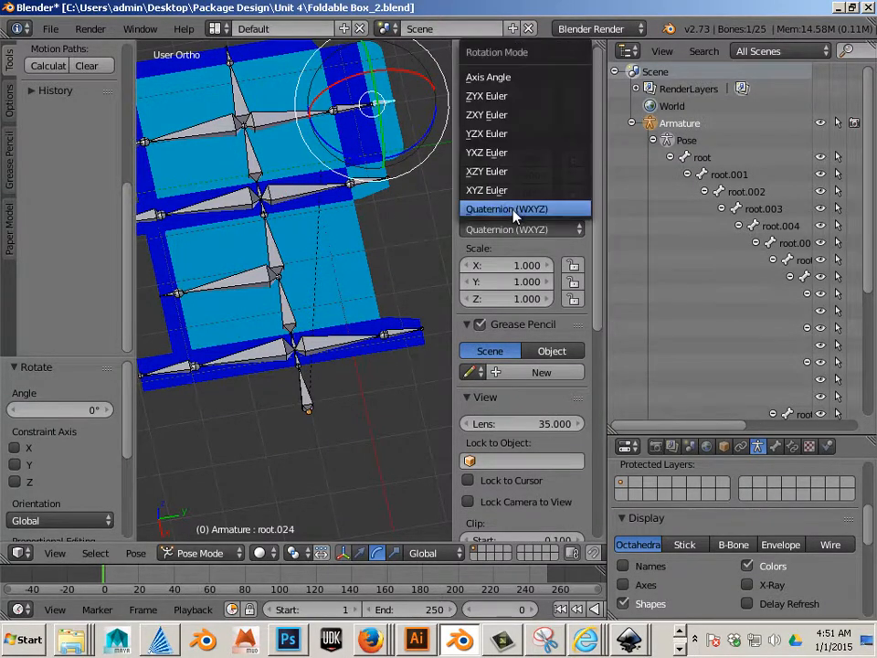
{"action": "left_click", "coordinate": [486, 172]}
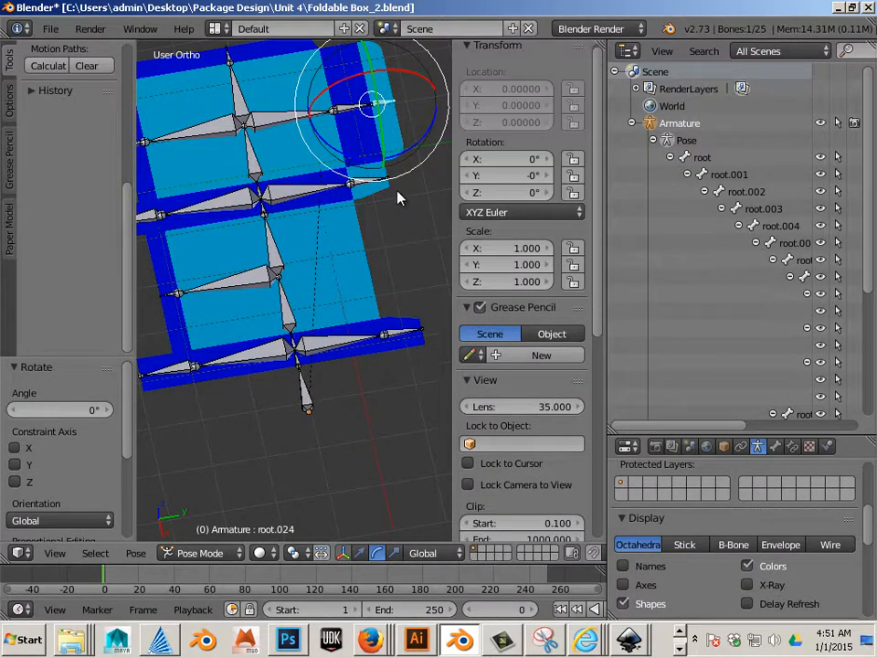
{"action": "left_click", "coordinate": [520, 212]}
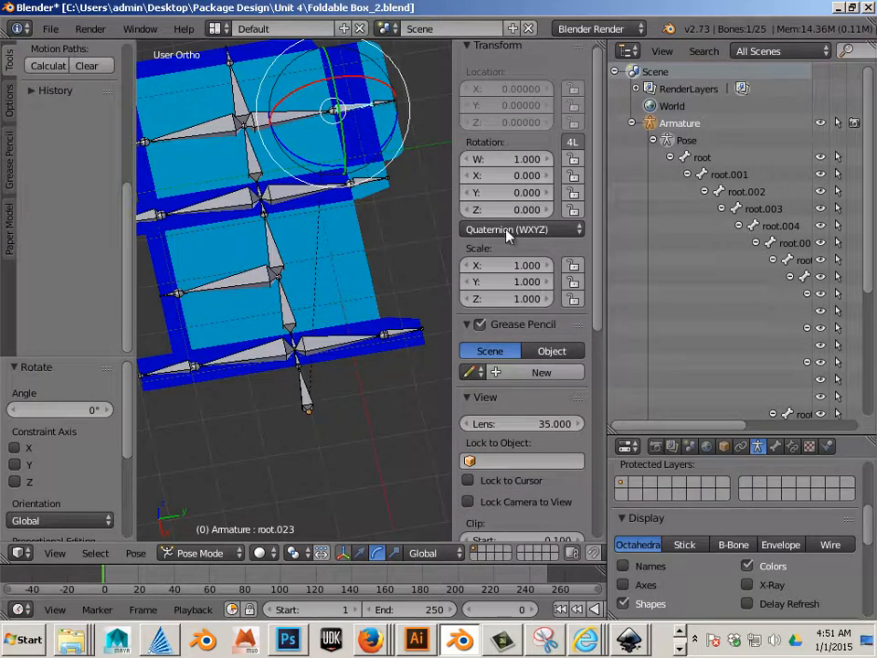
{"action": "left_click", "coordinate": [521, 228]}
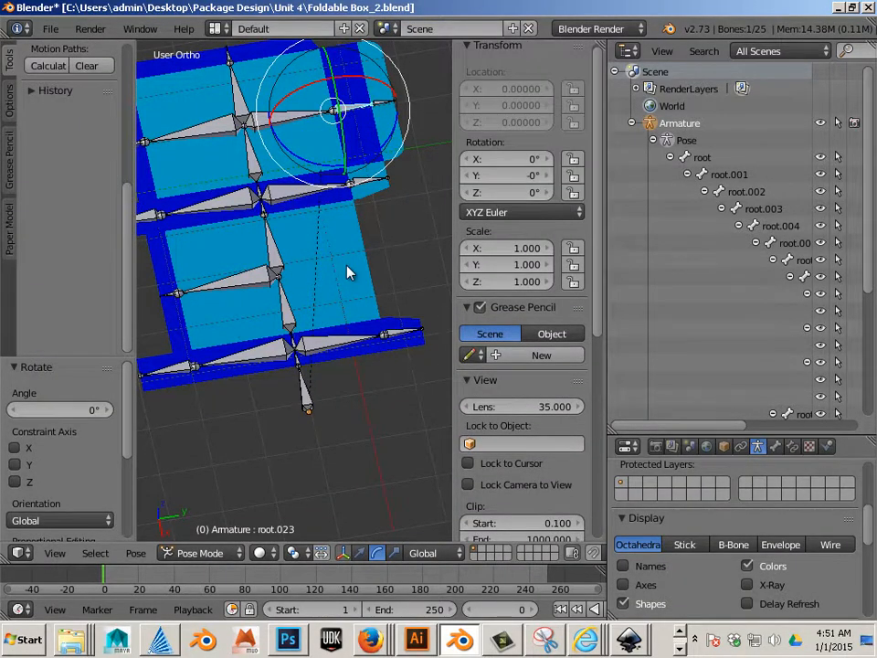
{"action": "left_click", "coordinate": [520, 212]}
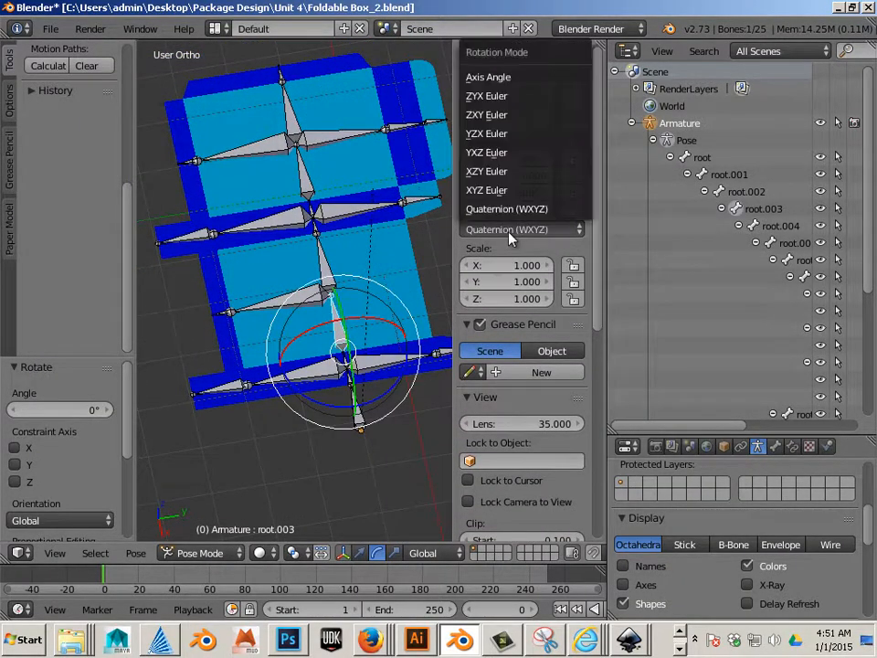
{"action": "left_click", "coordinate": [486, 190]}
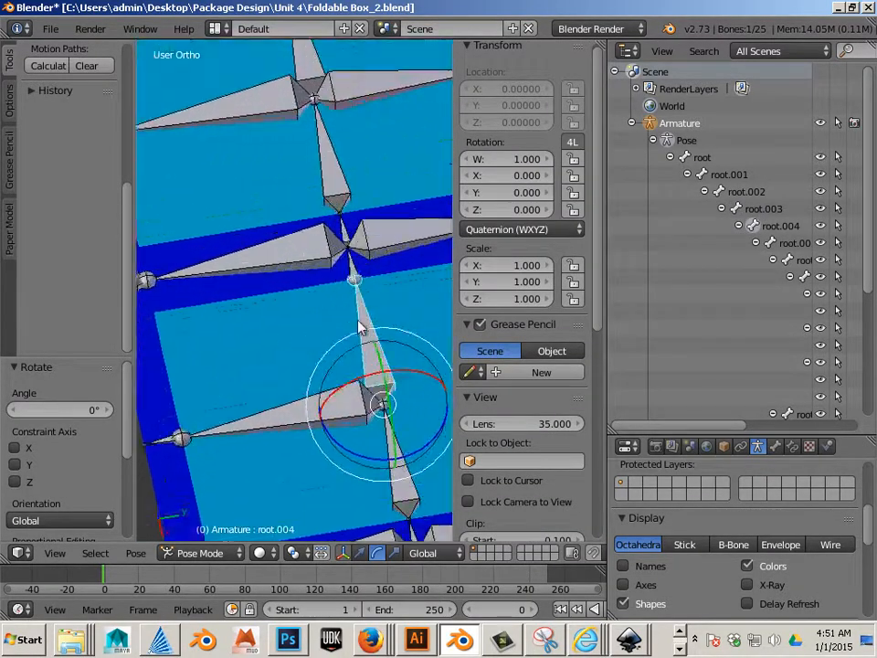
Step: Switch root.005, root.007, root.009, root.013 and root.015 to XYZ Euler rotation
{"action": "left_click", "coordinate": [521, 228]}
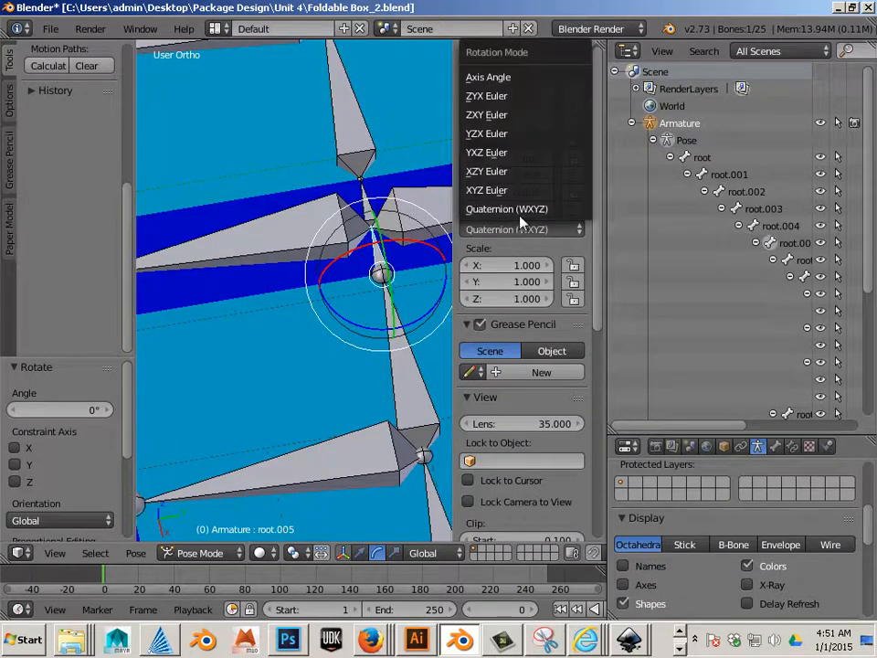
{"action": "left_click", "coordinate": [486, 190]}
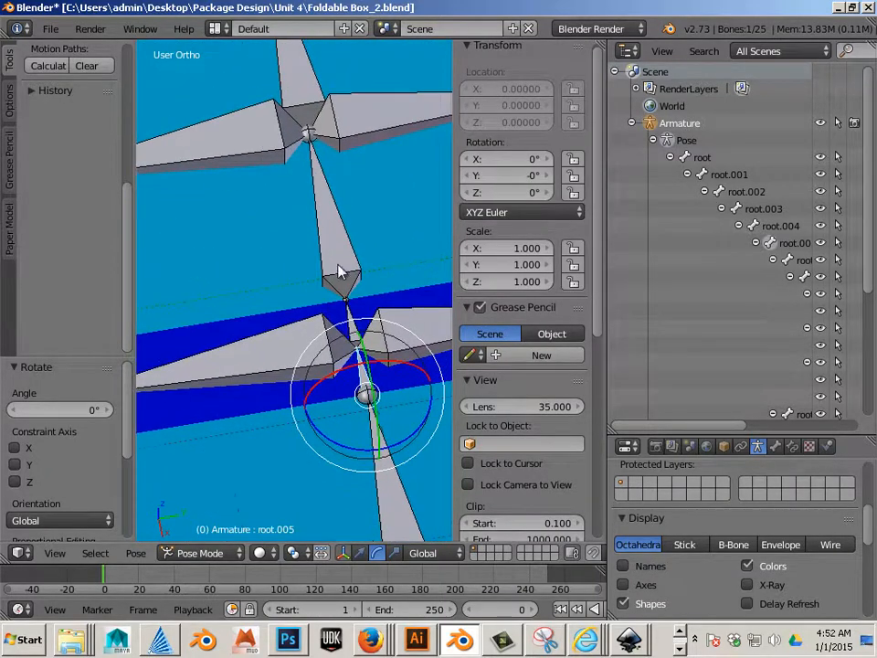
{"action": "left_click", "coordinate": [523, 212]}
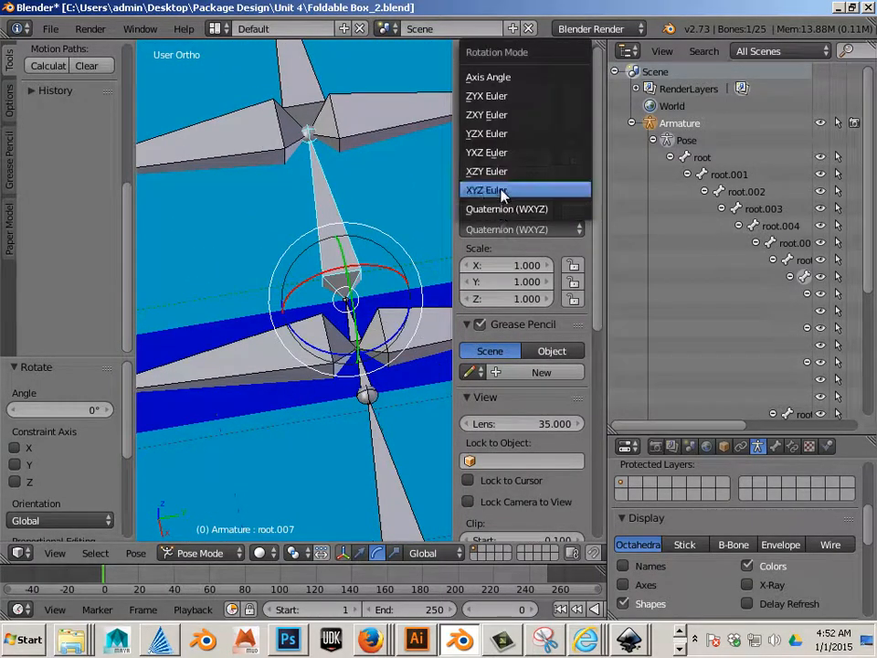
{"action": "left_click", "coordinate": [486, 188]}
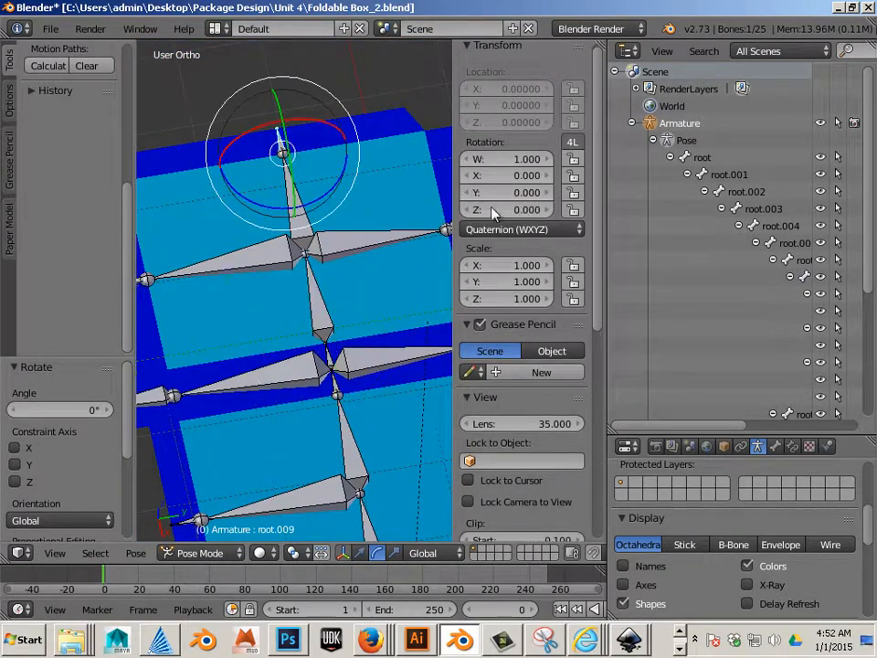
{"action": "left_click", "coordinate": [521, 228]}
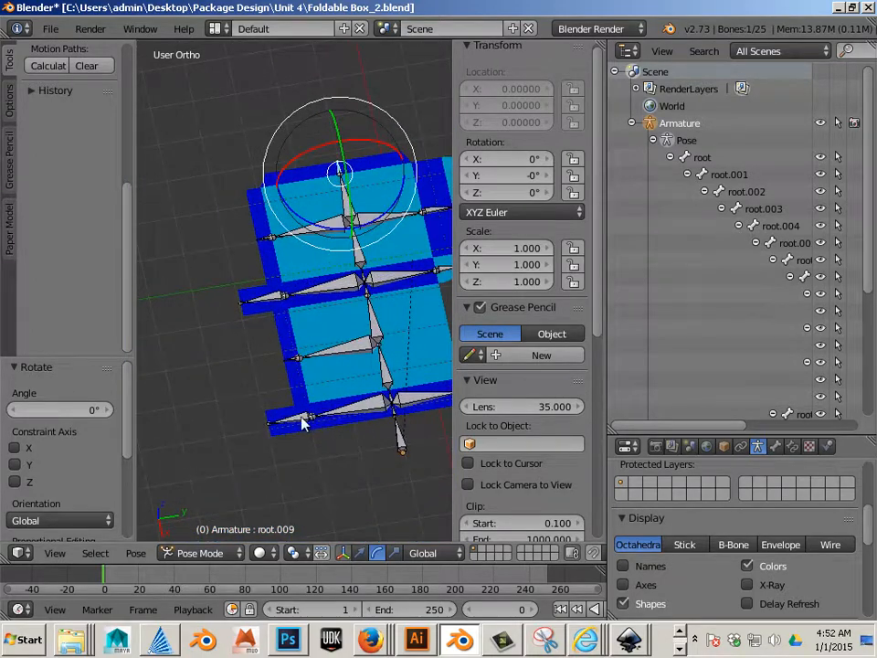
{"action": "left_click", "coordinate": [521, 212]}
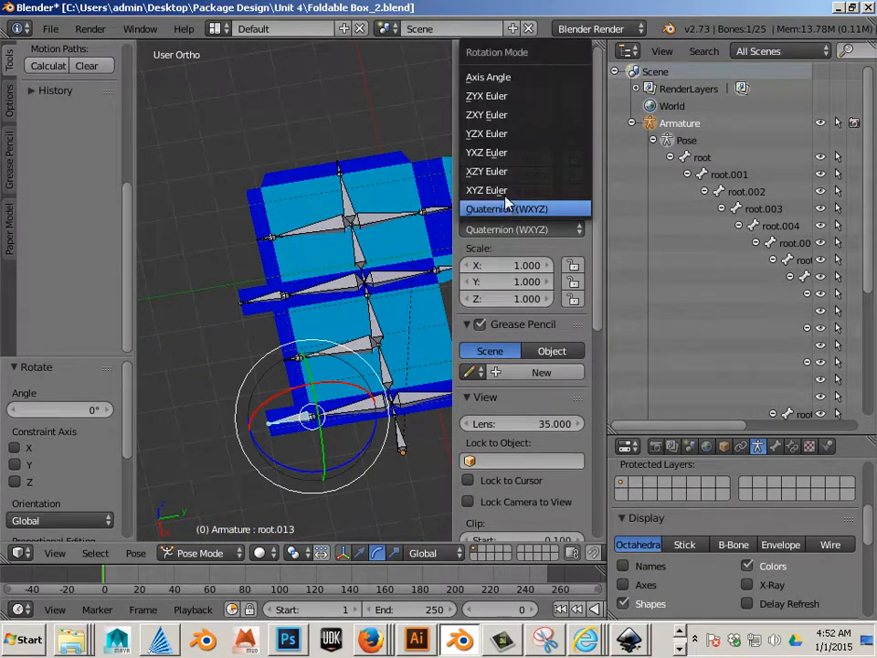
{"action": "left_click", "coordinate": [507, 208]}
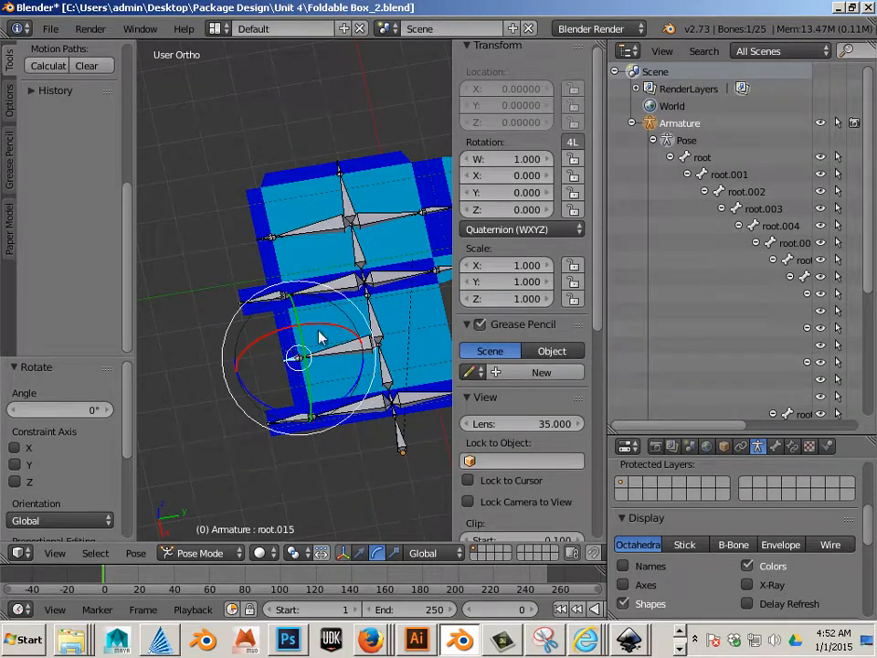
{"action": "left_click", "coordinate": [520, 228]}
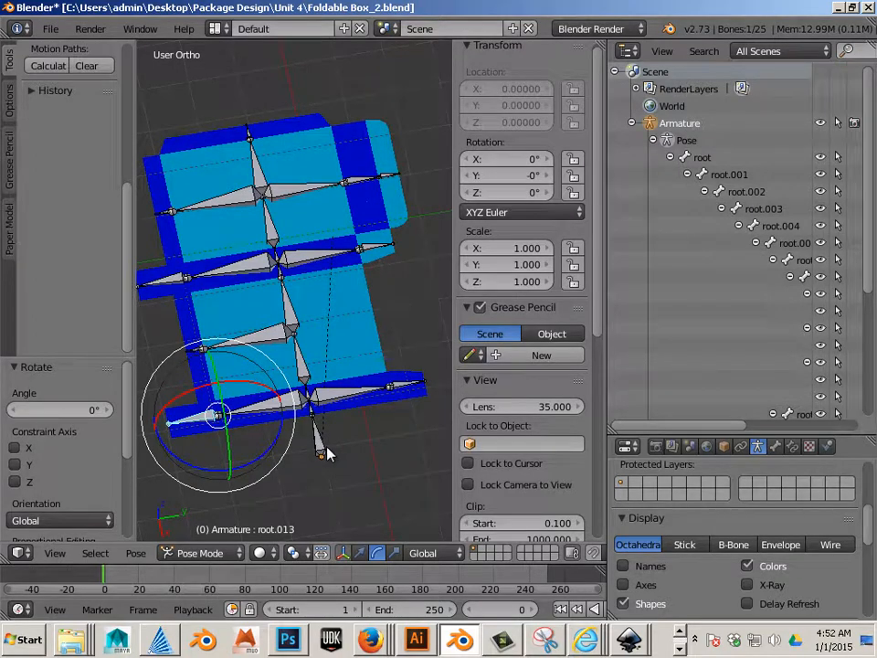
Step: Switch the base root bone to XYZ Euler rotation
{"action": "left_click", "coordinate": [520, 212]}
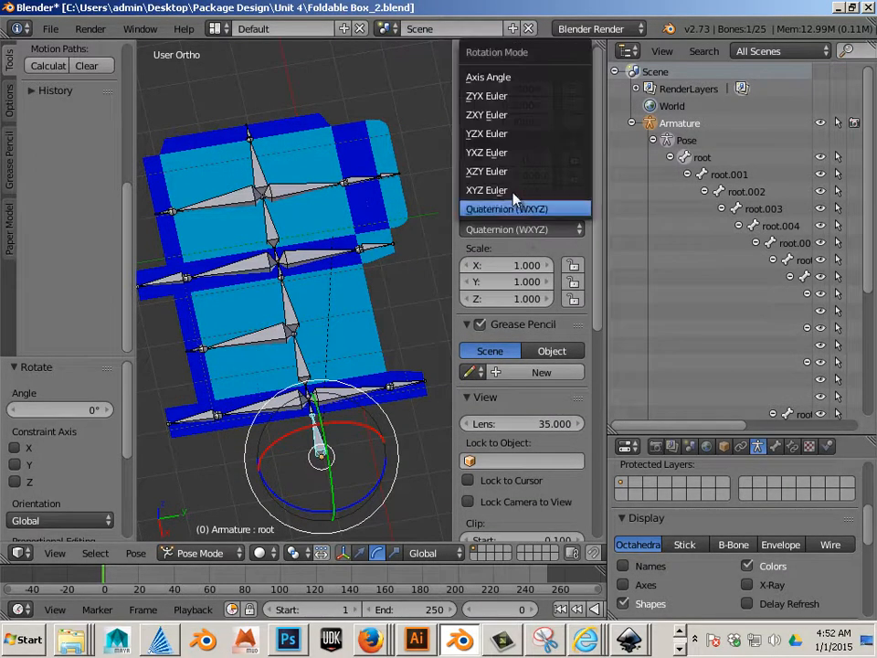
{"action": "left_click", "coordinate": [486, 188]}
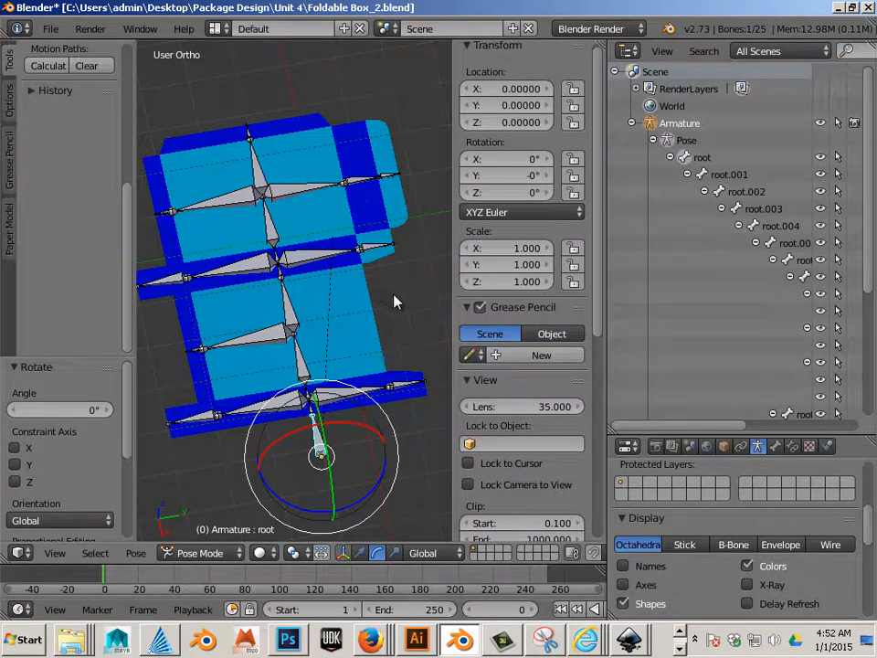
{"action": "mouse_move", "coordinate": [410, 437]}
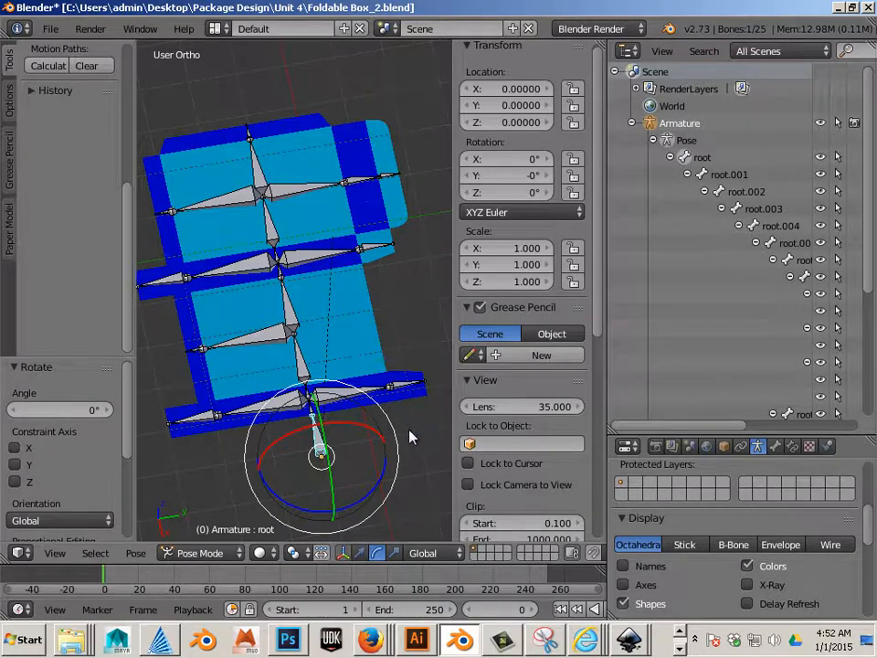
{"action": "mouse_move", "coordinate": [373, 435]}
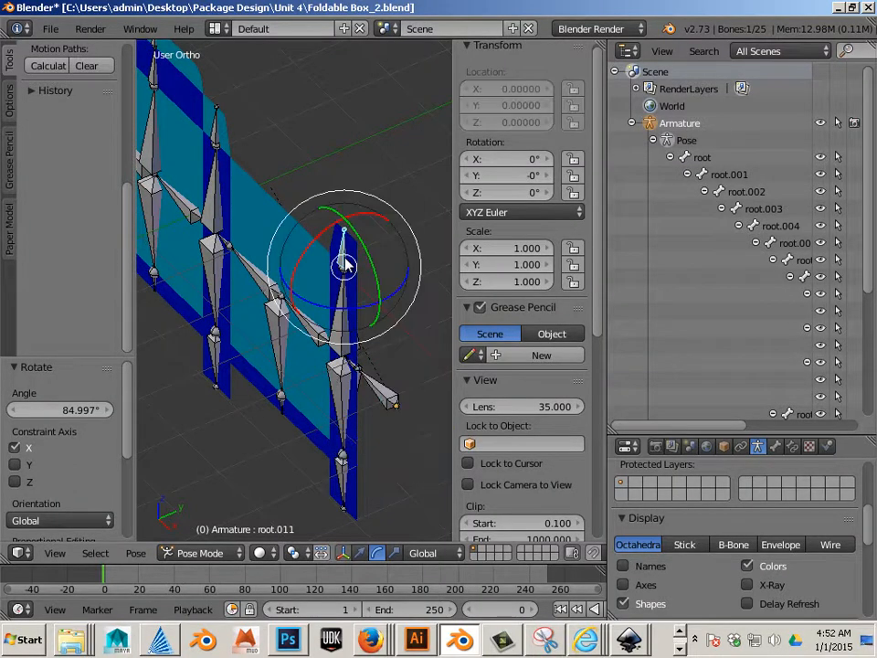
{"action": "mouse_move", "coordinate": [301, 267]}
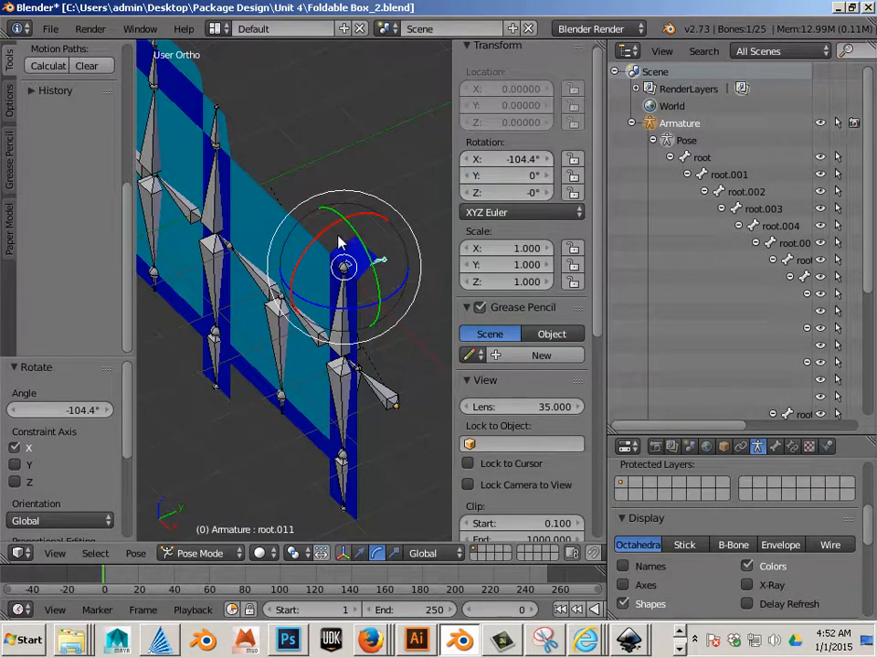
{"action": "mouse_move", "coordinate": [326, 249]}
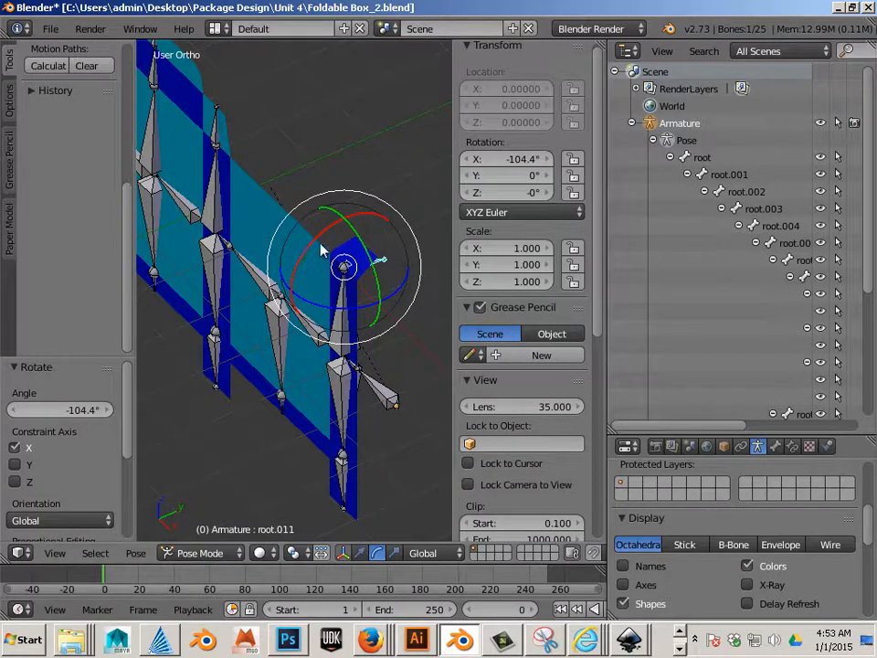
{"action": "mouse_move", "coordinate": [382, 223]}
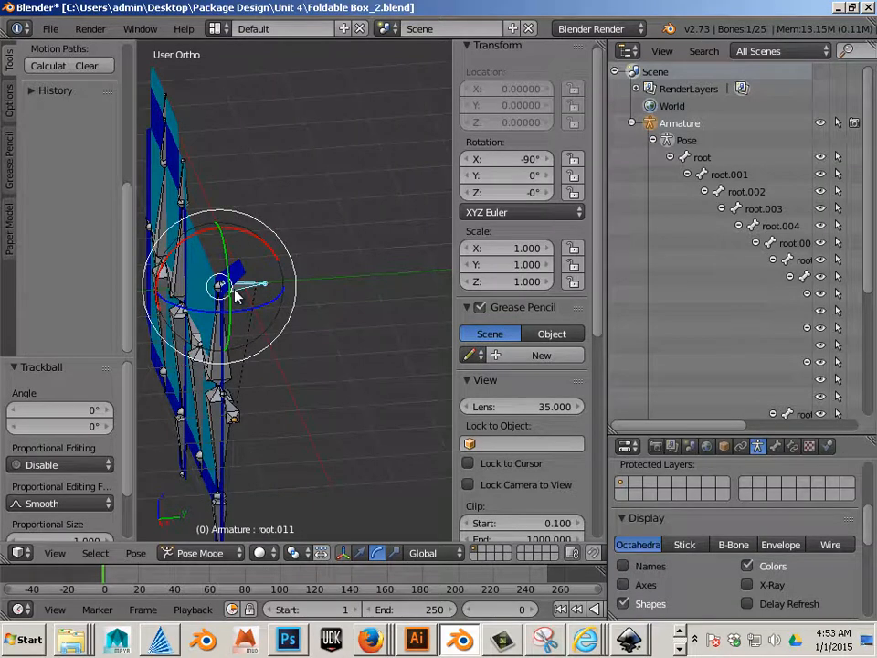
Step: Select bone root.011 in the Outliner for editing
{"action": "scroll", "scroll_direction": "down", "scroll_amount": 3}
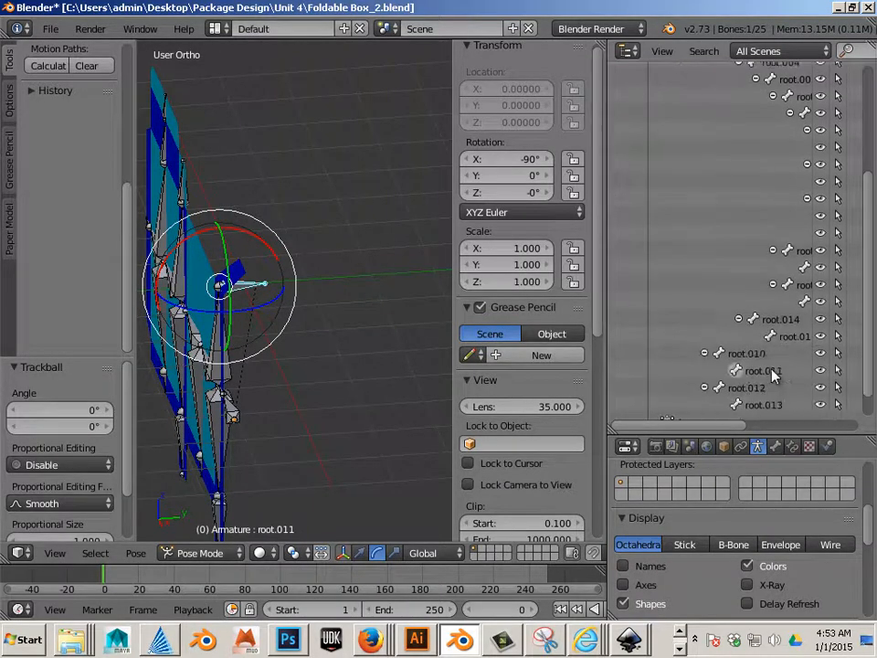
{"action": "mouse_move", "coordinate": [759, 378]}
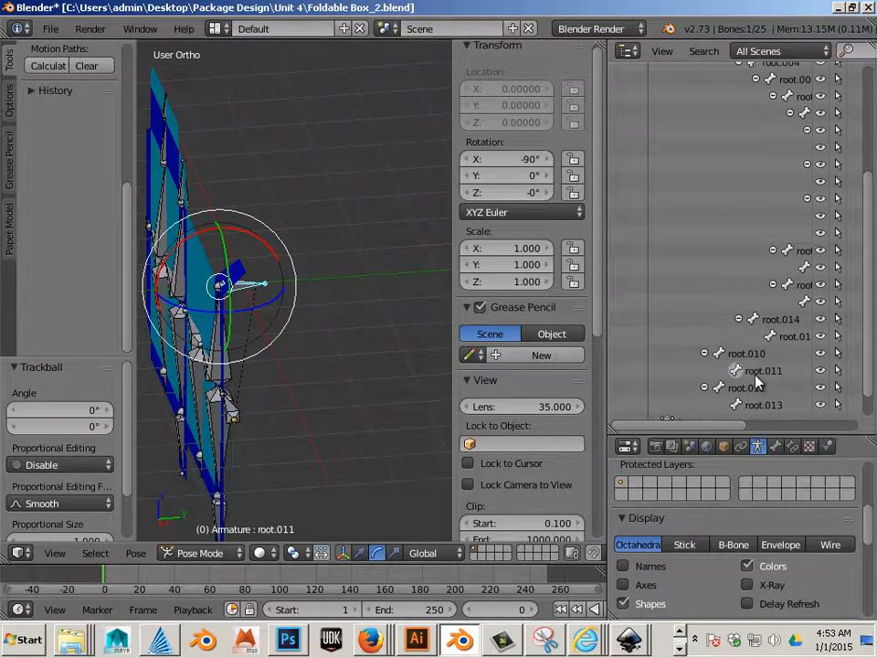
{"action": "mouse_move", "coordinate": [226, 318]}
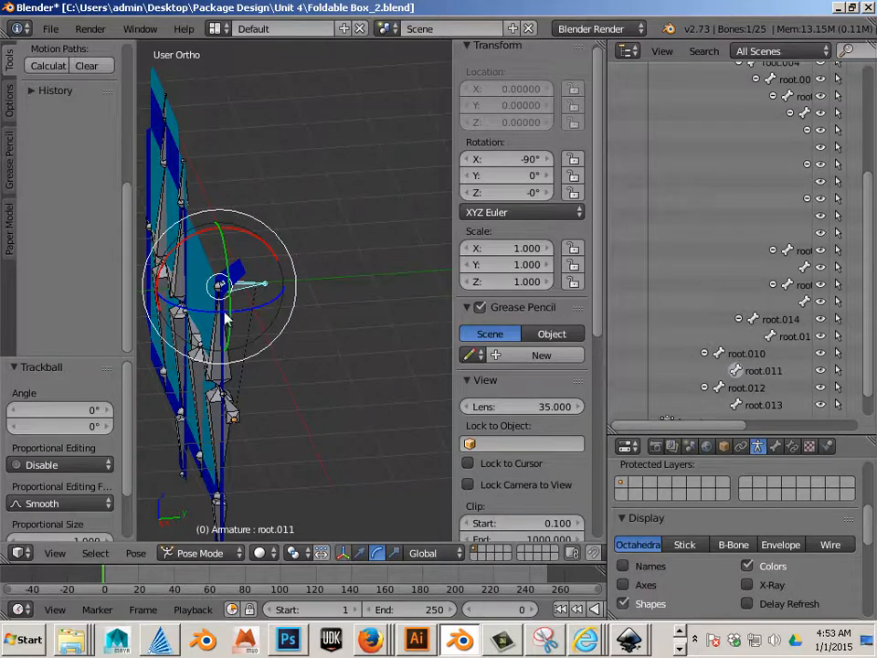
{"action": "left_click", "coordinate": [199, 552]}
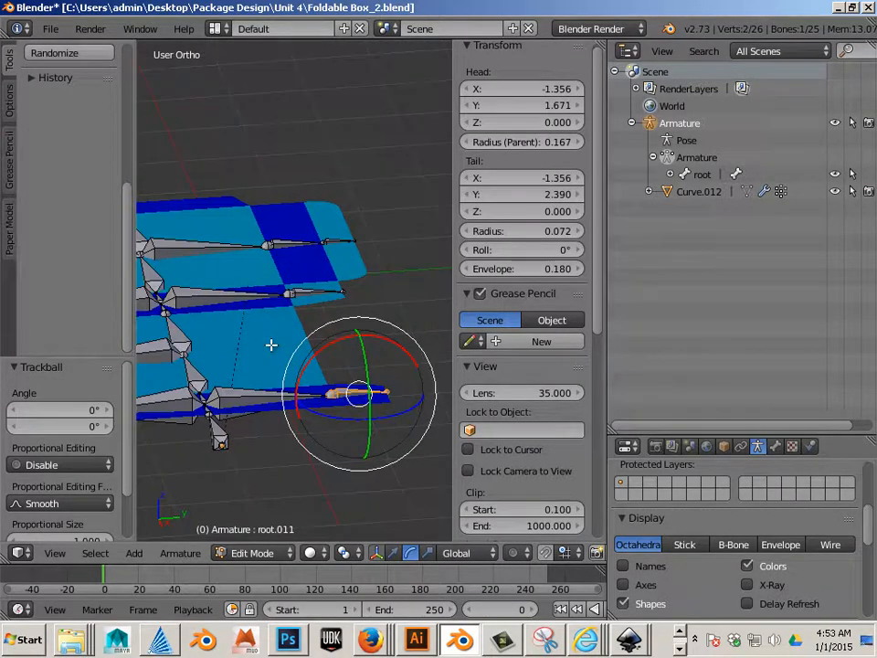
Step: Return the armature to pose mode after adjusting the vertex groups
{"action": "left_click", "coordinate": [252, 552]}
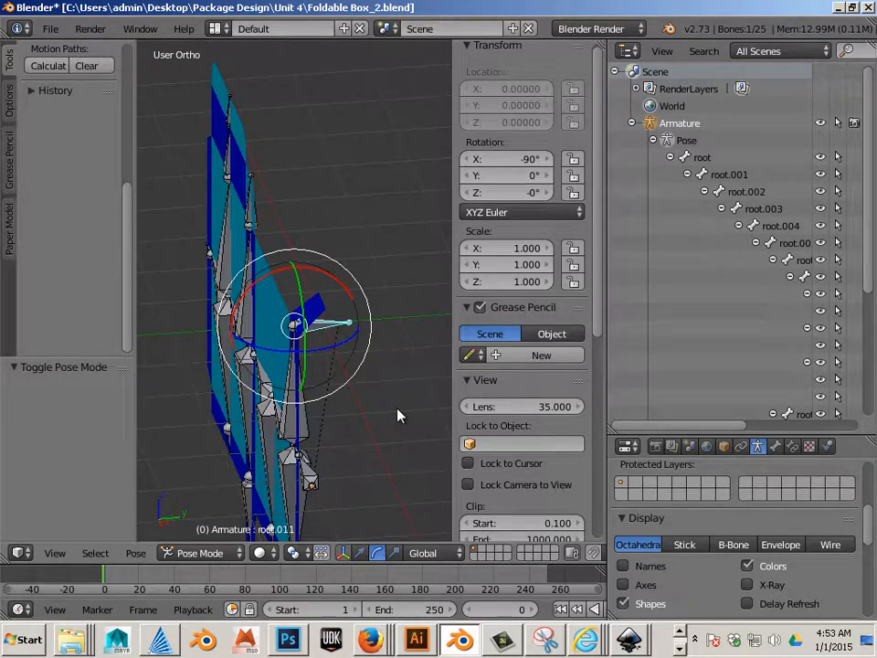
{"action": "mouse_move", "coordinate": [199, 552]}
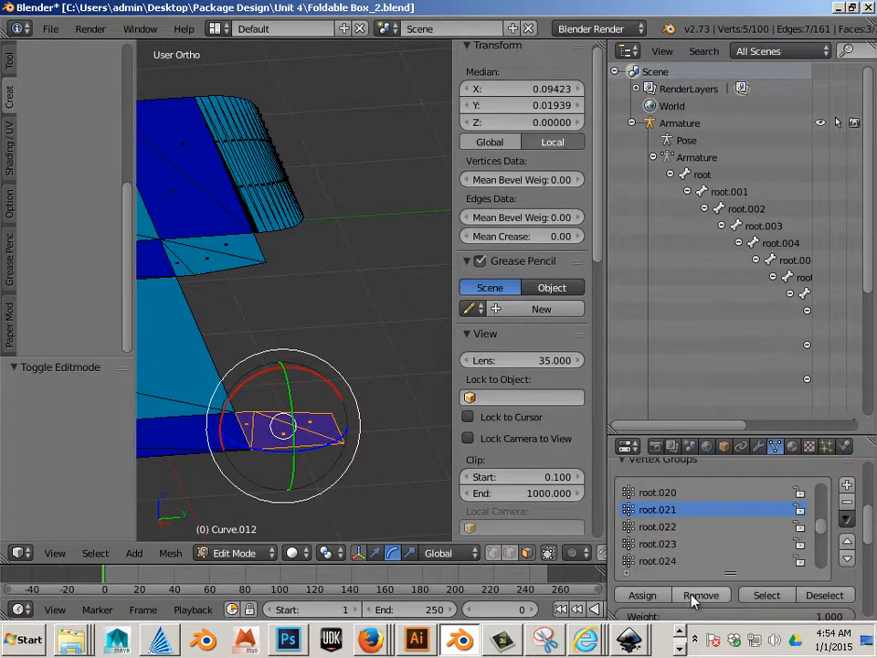
{"action": "scroll", "scroll_direction": "up", "scroll_amount": 3}
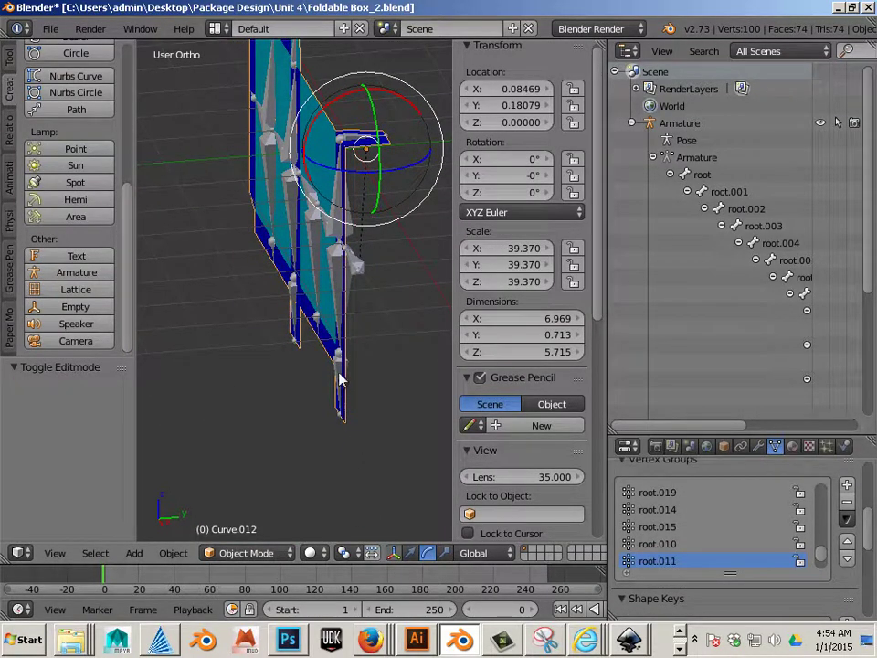
Step: Enter Pose Mode and fold the root.003 side flap about -76° on X
{"action": "left_click", "coordinate": [245, 552]}
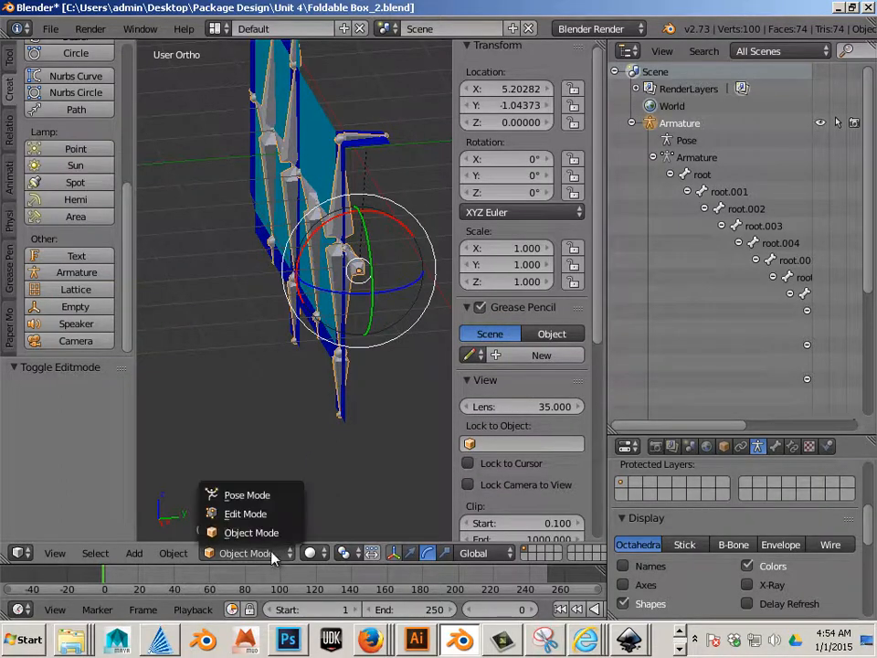
{"action": "left_click", "coordinate": [247, 494]}
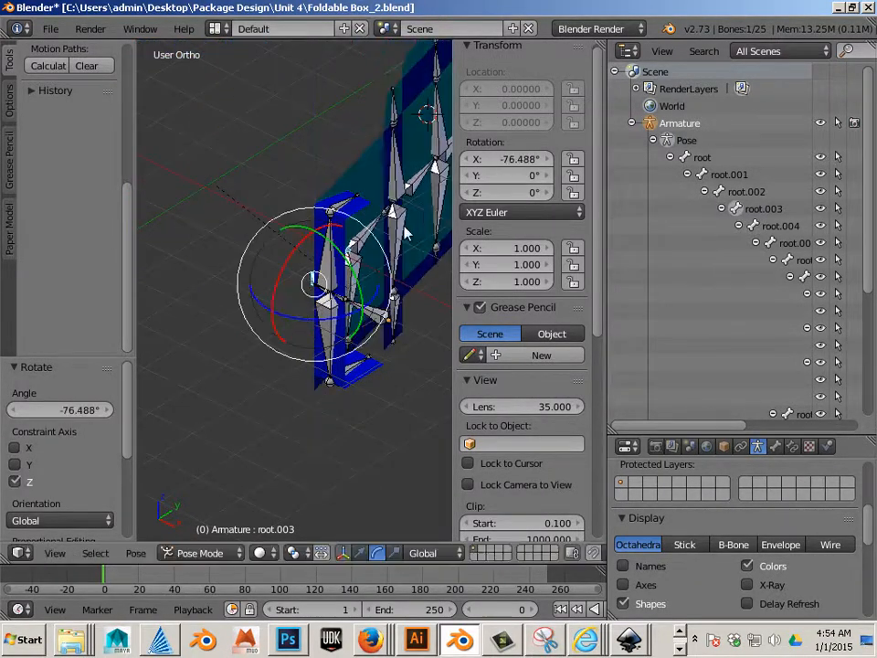
{"action": "left_click", "coordinate": [508, 157]}
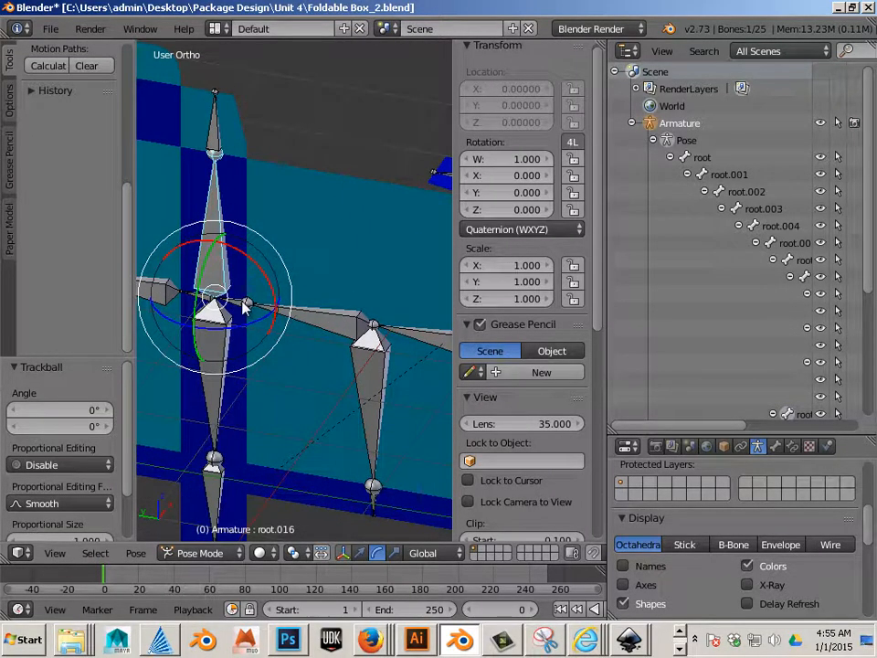
Step: Fold the root.005 and root.007 flaps upright, about -90° and -83° on X
{"action": "left_click", "coordinate": [521, 229]}
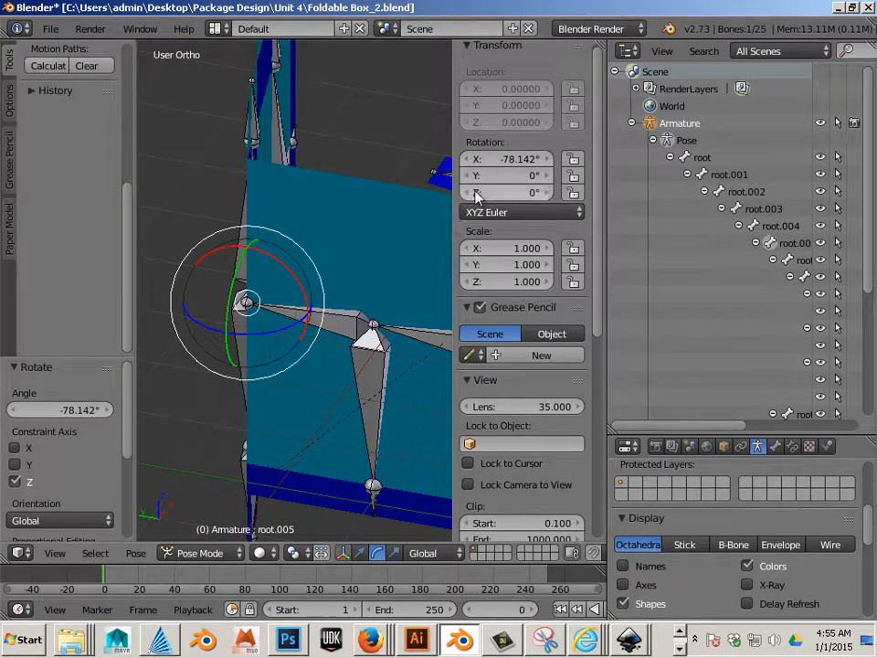
{"action": "left_click", "coordinate": [508, 157]}
{"action": "type", "text": "-90"}
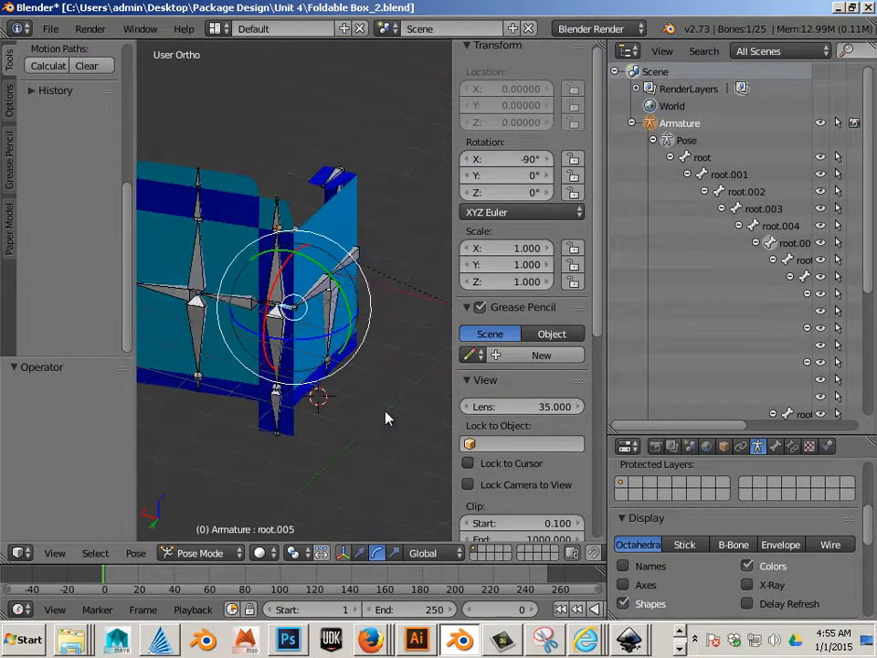
{"action": "left_click_drag", "start_coordinate": [387, 419], "coordinate": [347, 437]}
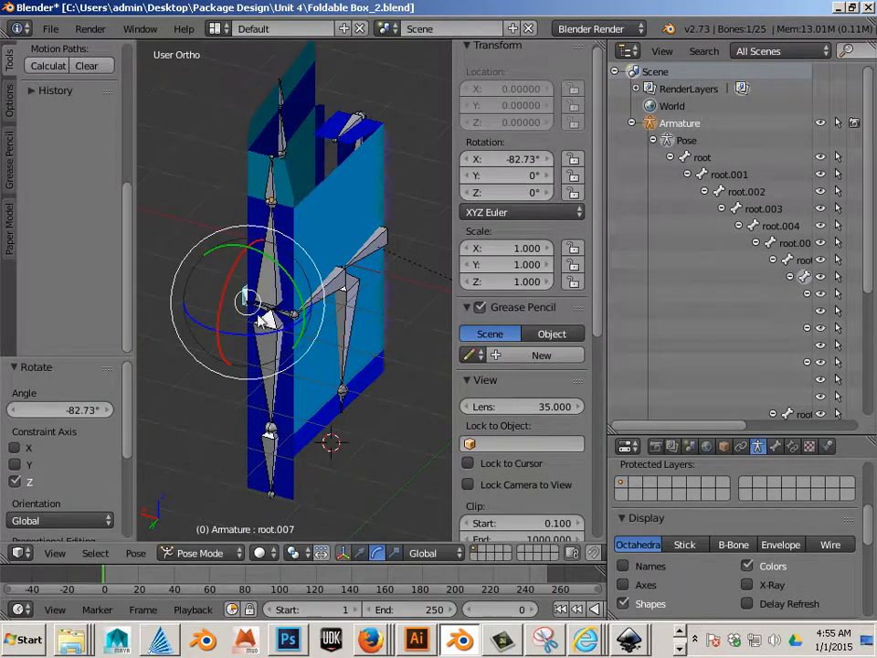
{"action": "left_click", "coordinate": [508, 159]}
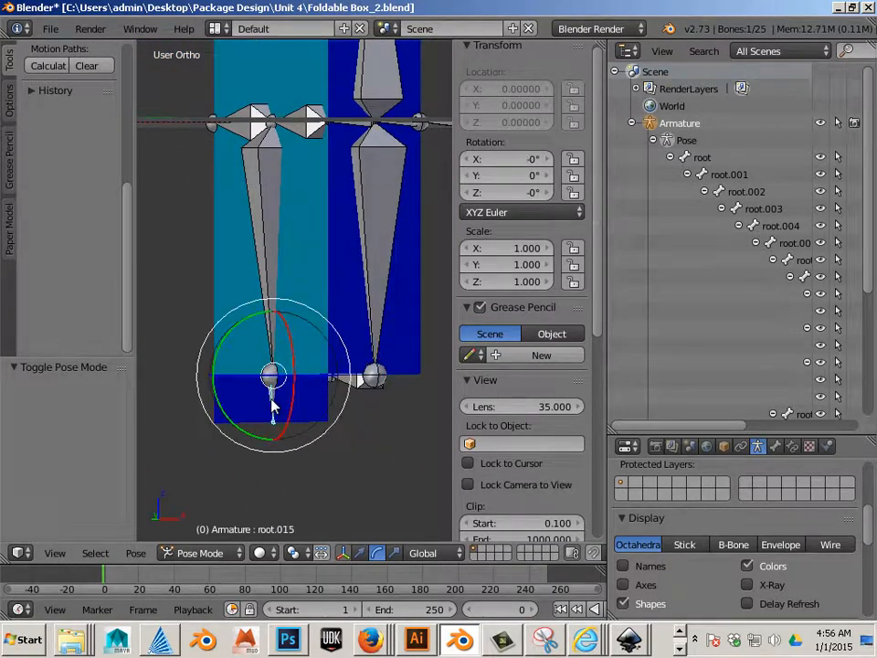
{"action": "mouse_move", "coordinate": [236, 411]}
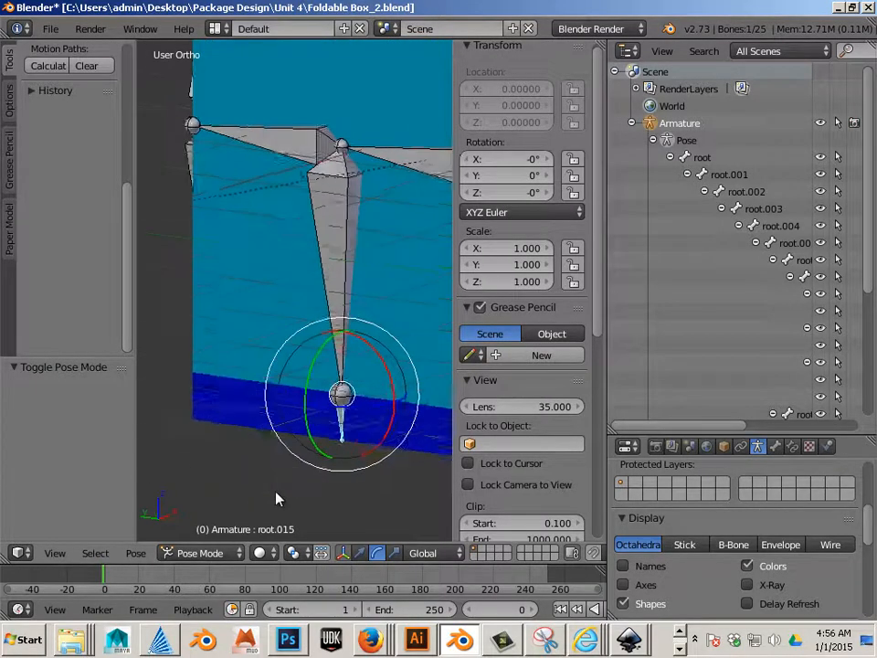
Step: Rotate the bottom flap bone -90° on Y into place
{"action": "left_click_drag", "start_coordinate": [340, 393], "coordinate": [356, 429]}
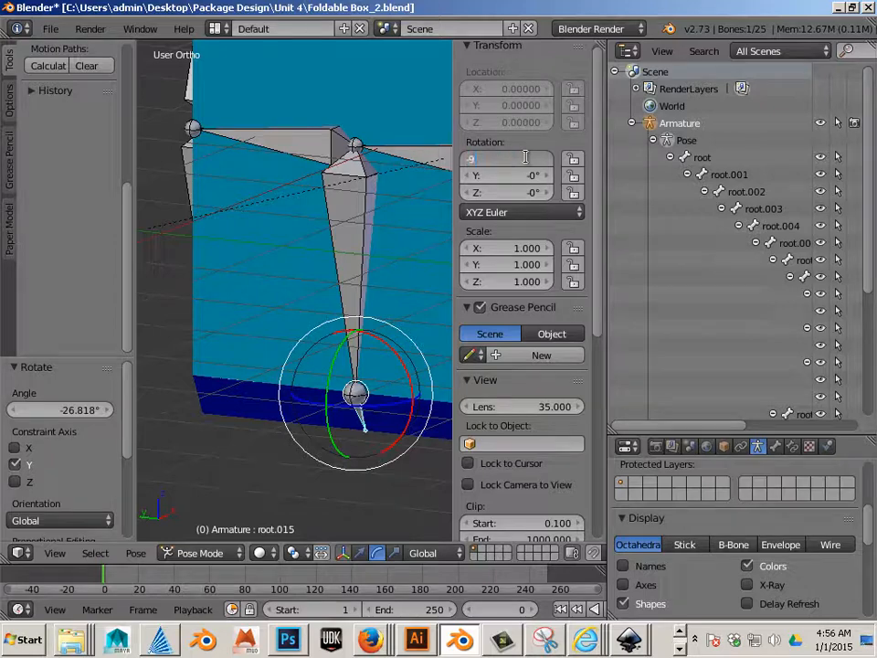
{"action": "type", "text": "-90"}
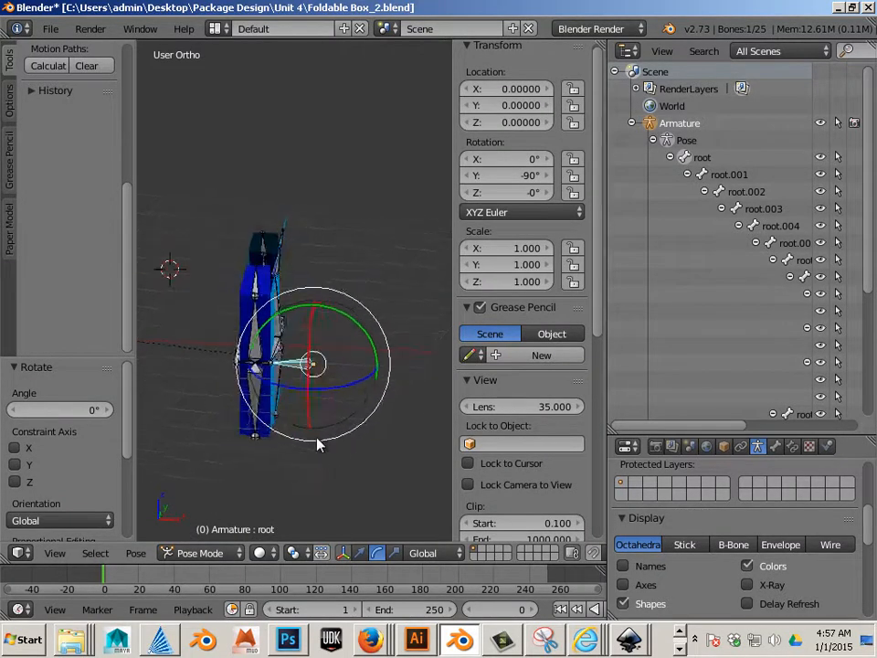
Step: Move the folded box down and sideways onto the grid center
{"action": "left_click_drag", "start_coordinate": [319, 444], "coordinate": [336, 424]}
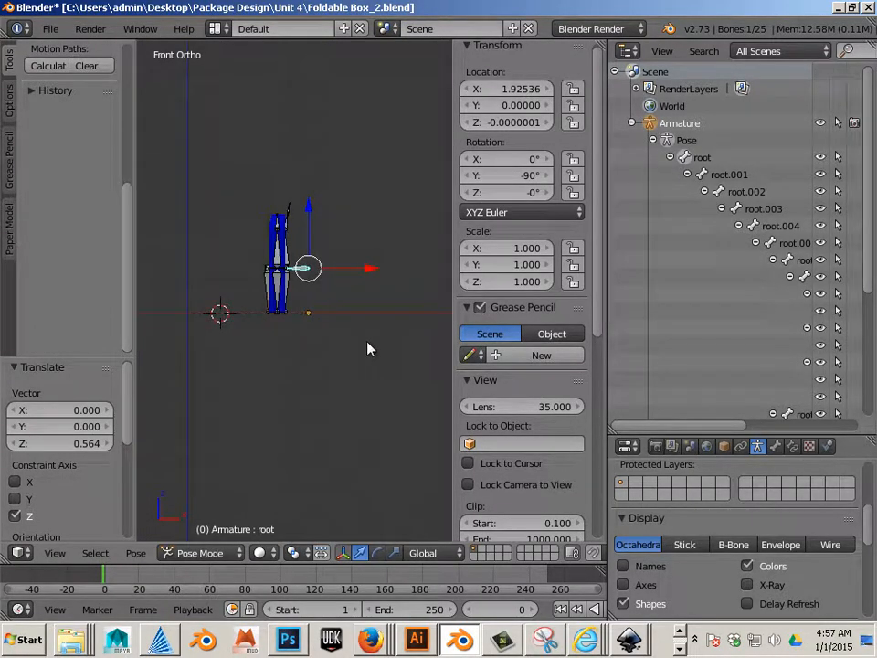
{"action": "left_click_drag", "start_coordinate": [307, 267], "coordinate": [320, 281]}
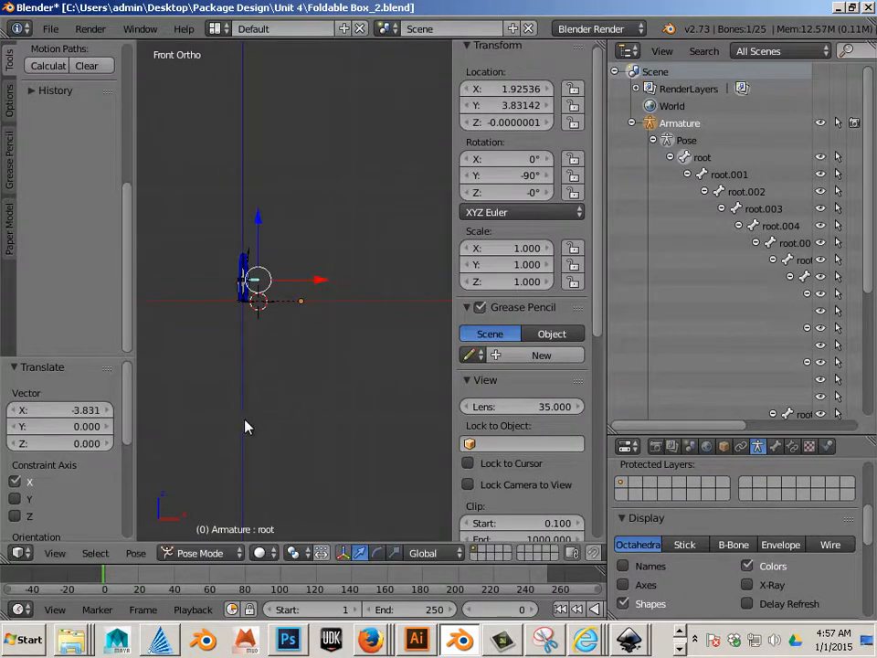
{"action": "mouse_move", "coordinate": [194, 384]}
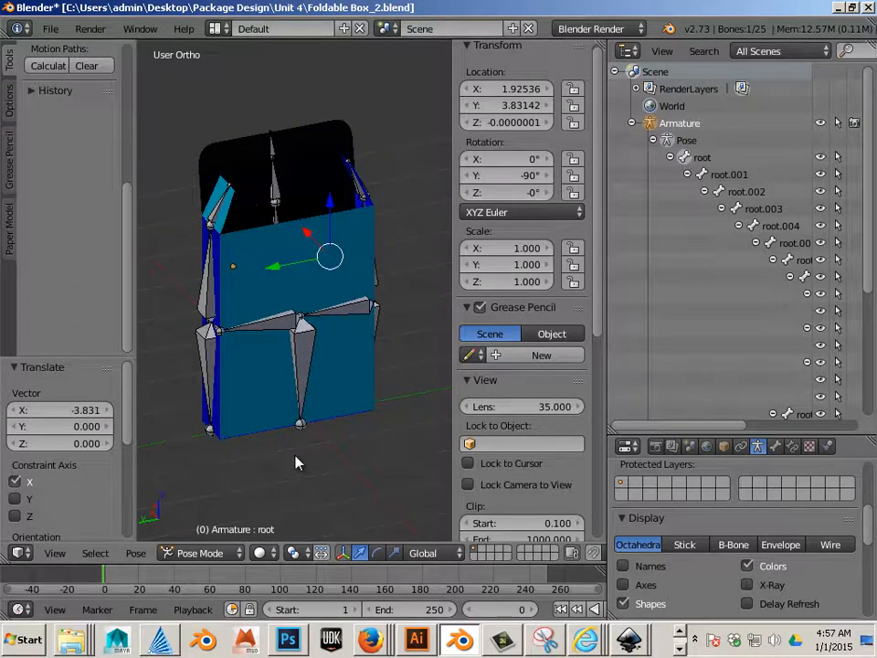
Step: Save the folded box as a new file named Foldable Box_3.blend in the Unit 4 folder
{"action": "left_click", "coordinate": [51, 29]}
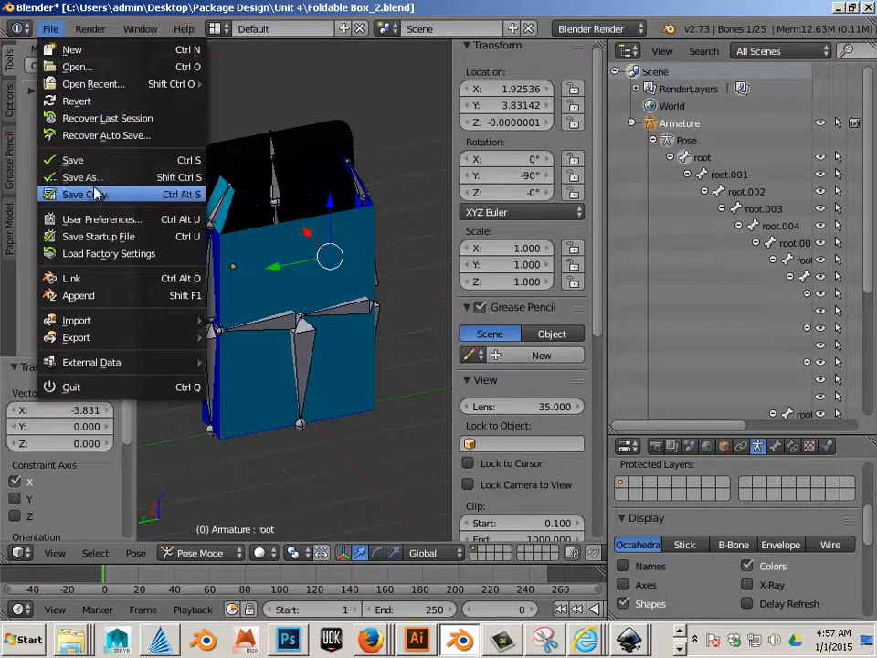
{"action": "left_click", "coordinate": [80, 178]}
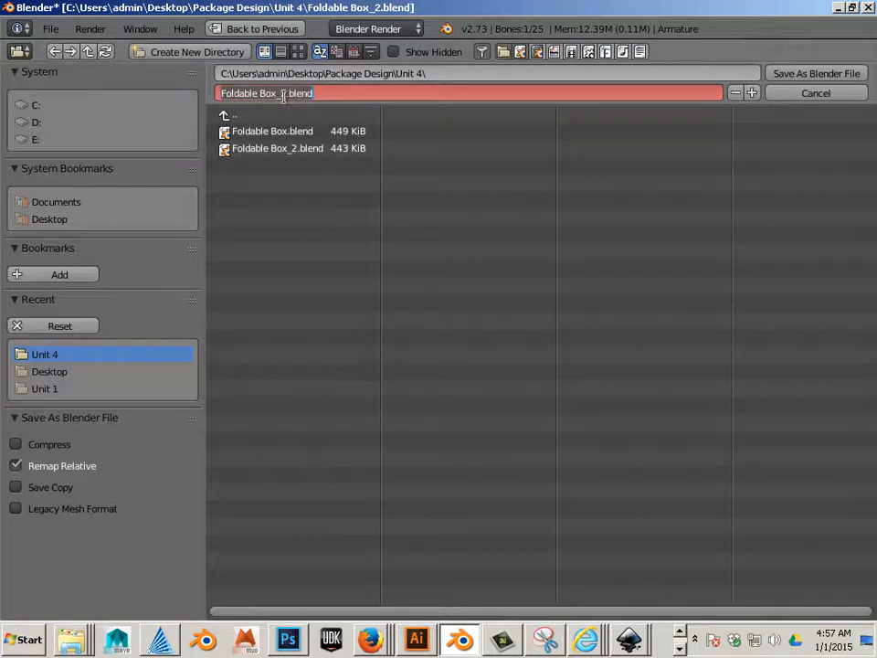
{"action": "left_click", "coordinate": [278, 148]}
{"action": "type", "text": "3"}
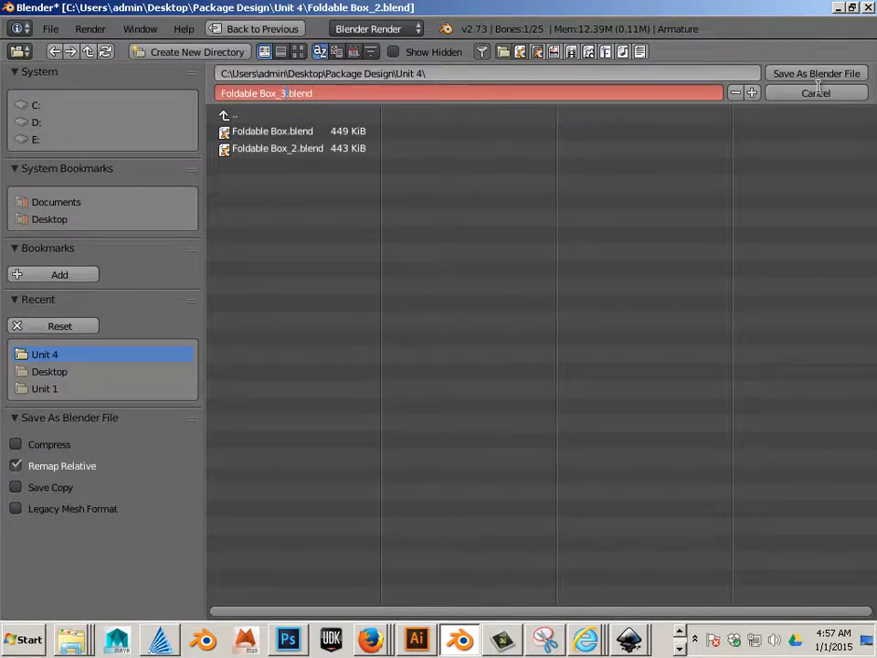
{"action": "left_click", "coordinate": [816, 74]}
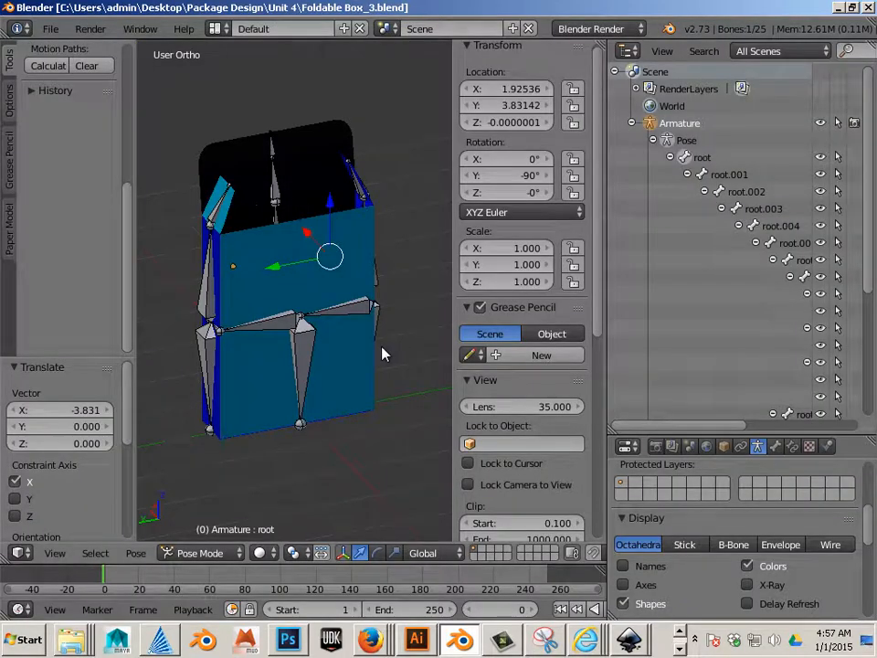
{"action": "mouse_move", "coordinate": [388, 351]}
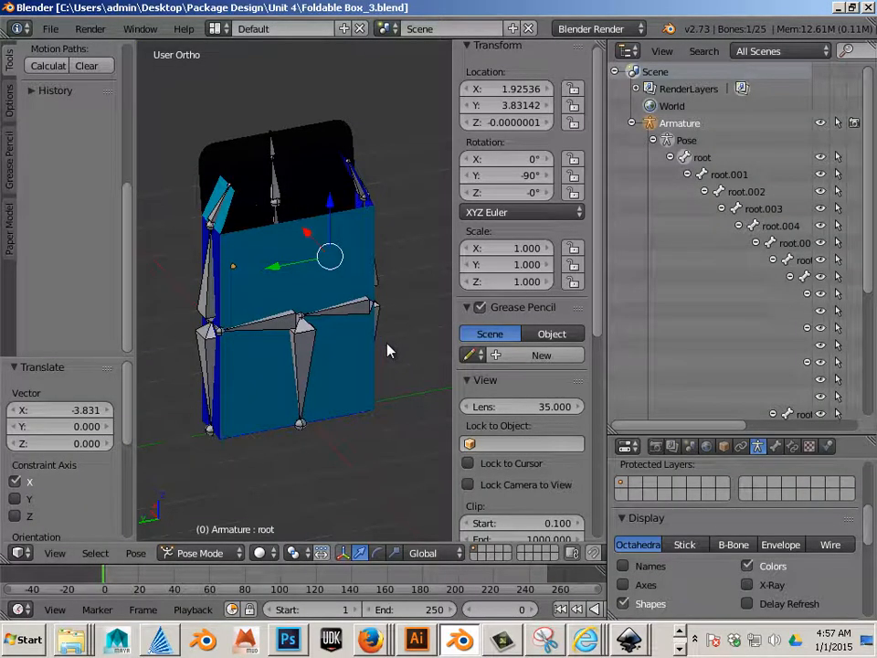